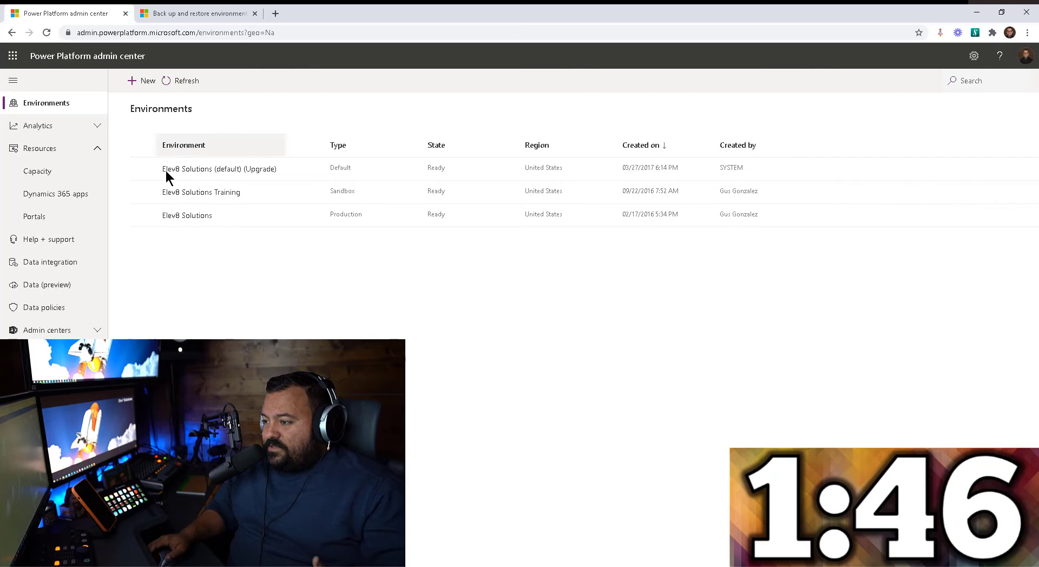
Step: Select the Elev8 Solutions Training sandbox and review its Backups options in the command bar
left_click(201, 191)
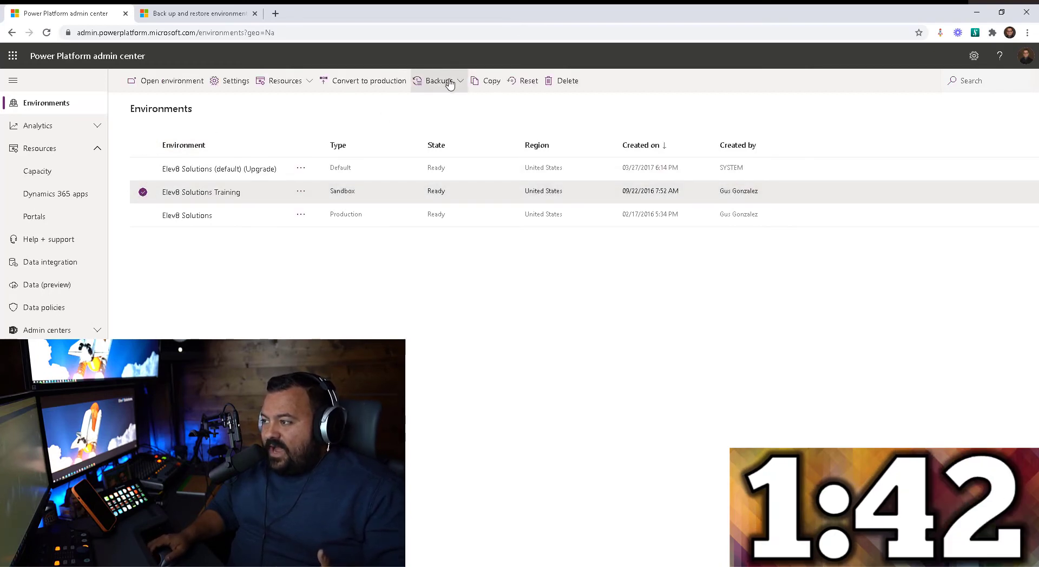
left_click(438, 80)
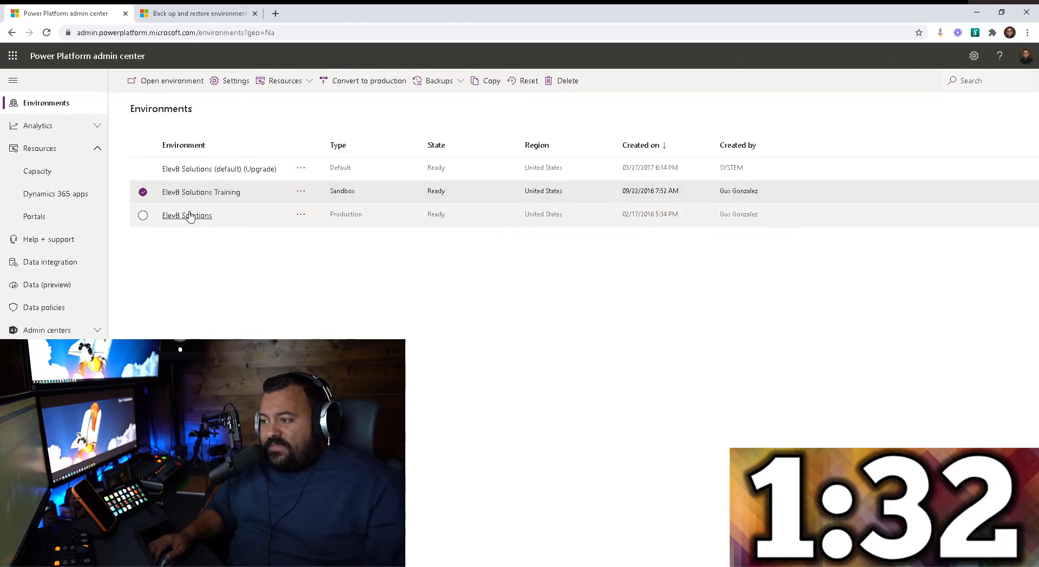
mouse_move(350, 232)
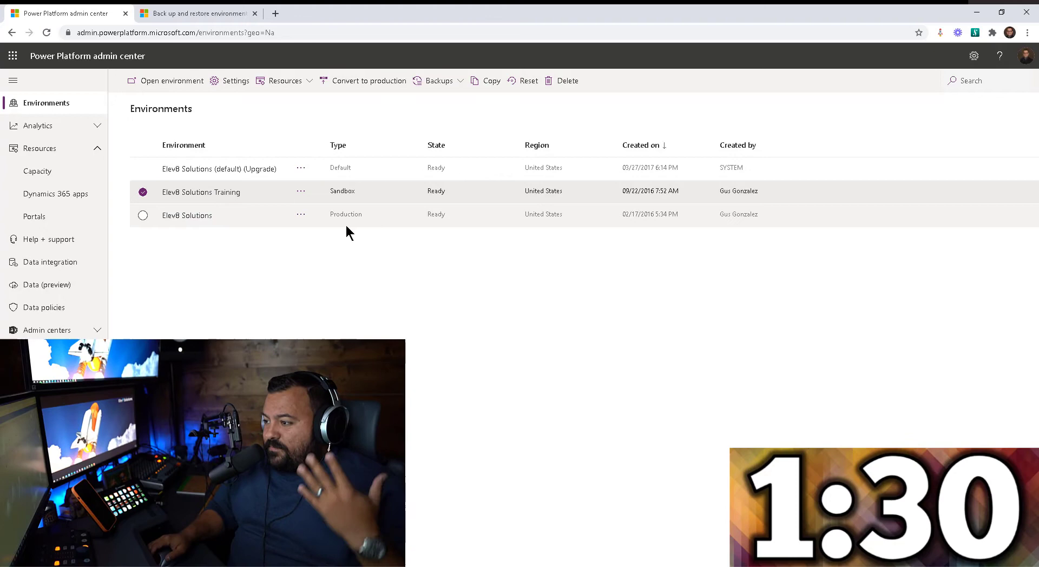
Step: Select the Elev8 Solutions production environment instead, then switch to the backup and restore docs tab
left_click(142, 191)
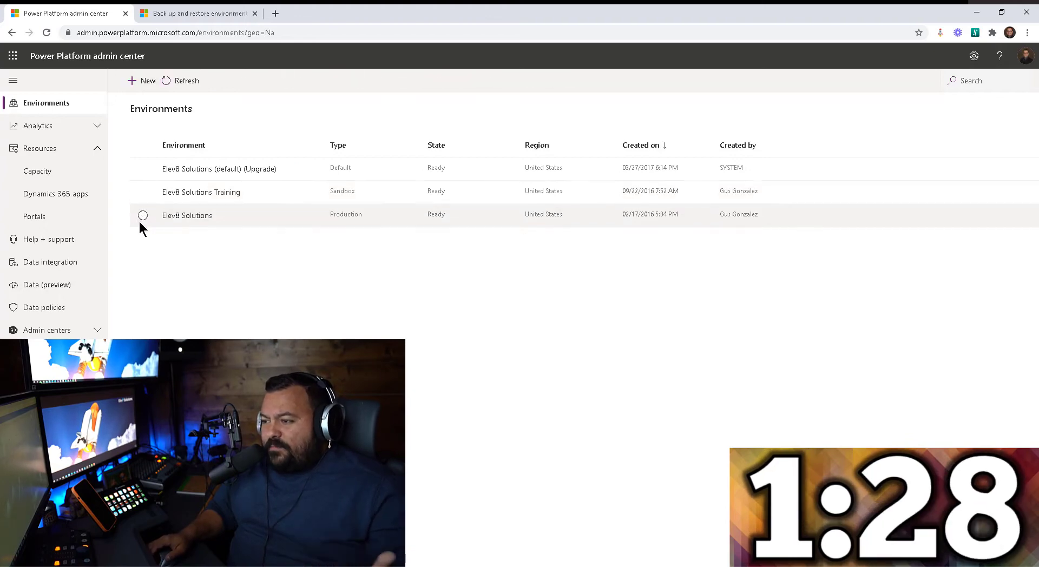
left_click(143, 216)
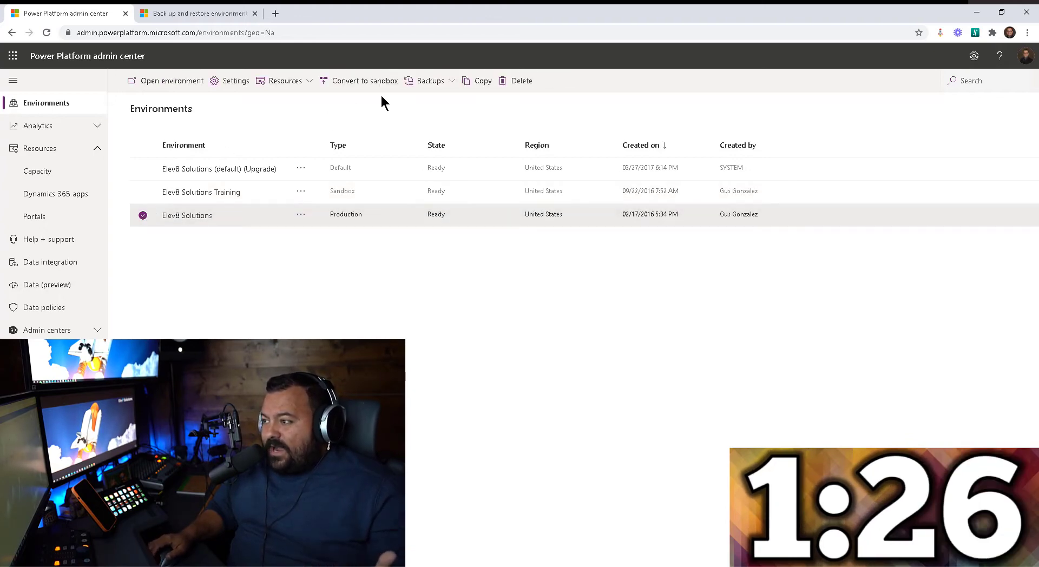
mouse_move(352, 121)
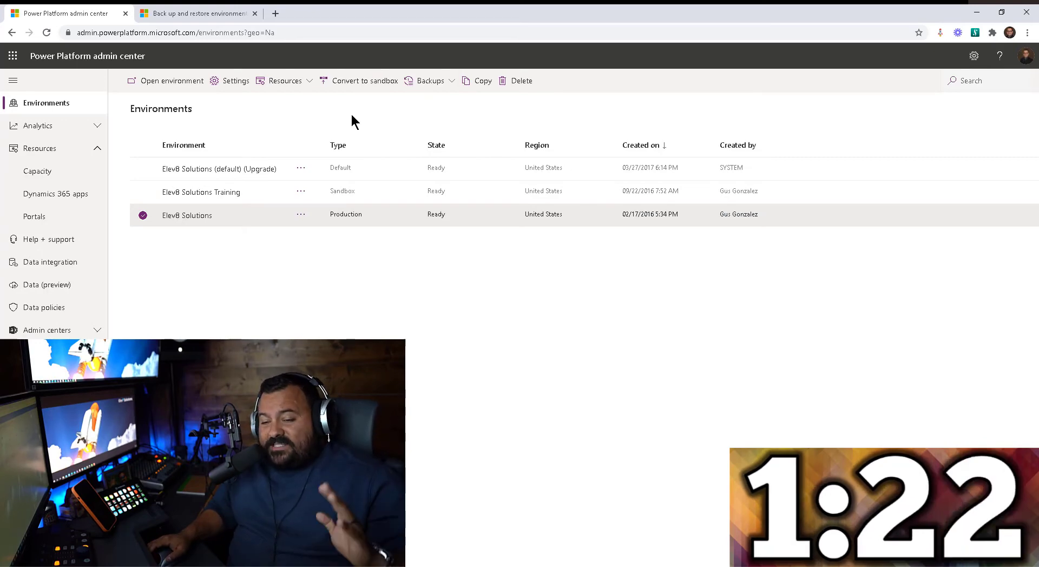
left_click(193, 13)
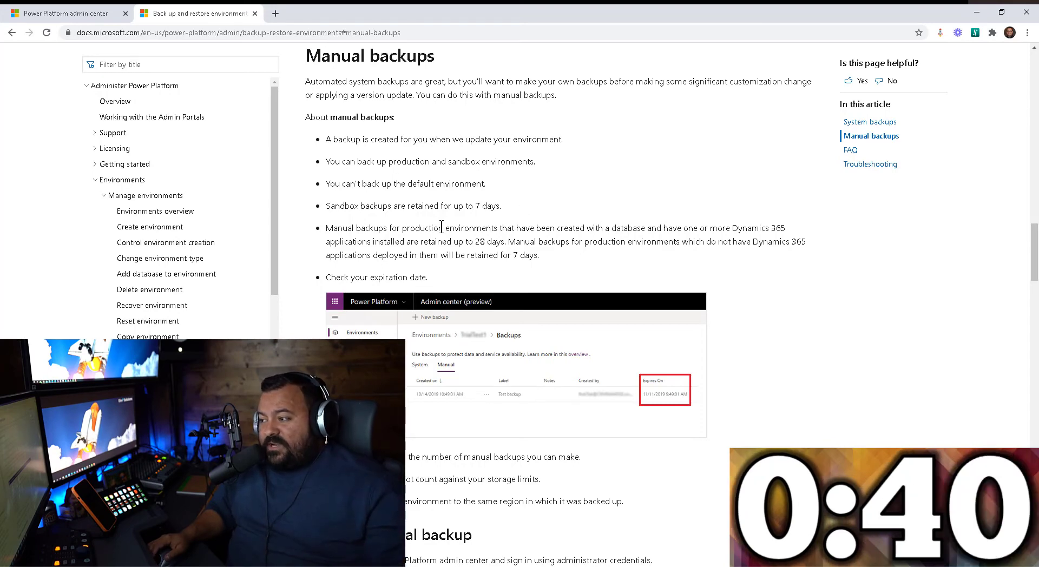
mouse_move(464, 237)
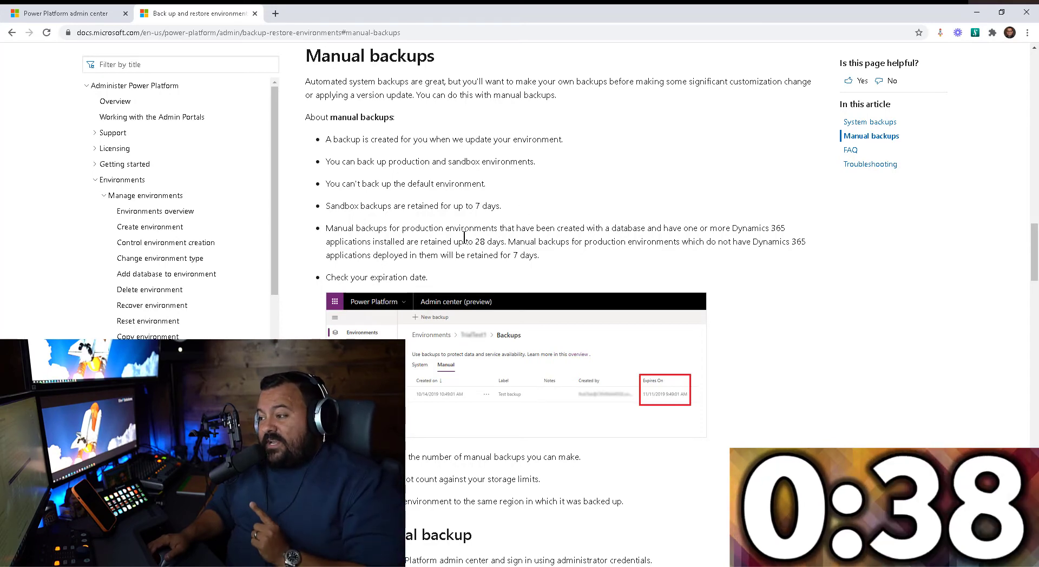